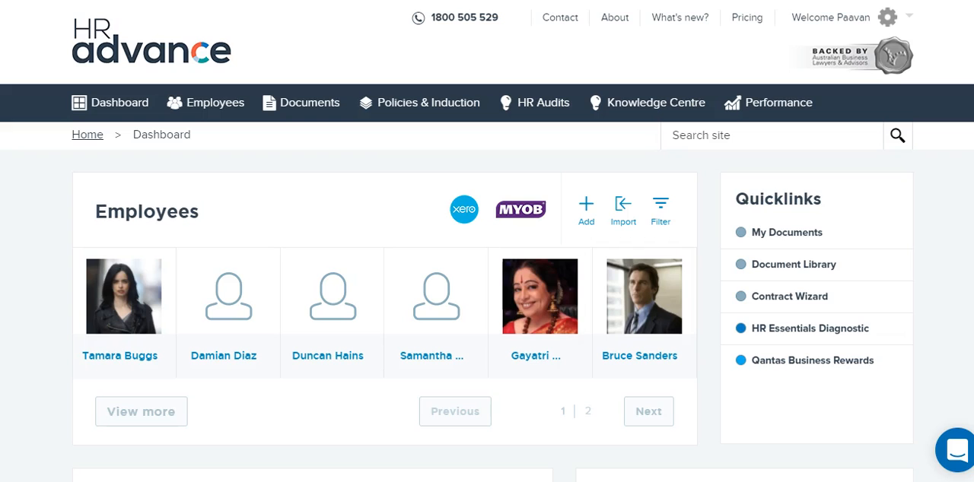
Go to the Performance section to list the existing performance reviews.
{"action": "left_click", "coordinate": [779, 103]}
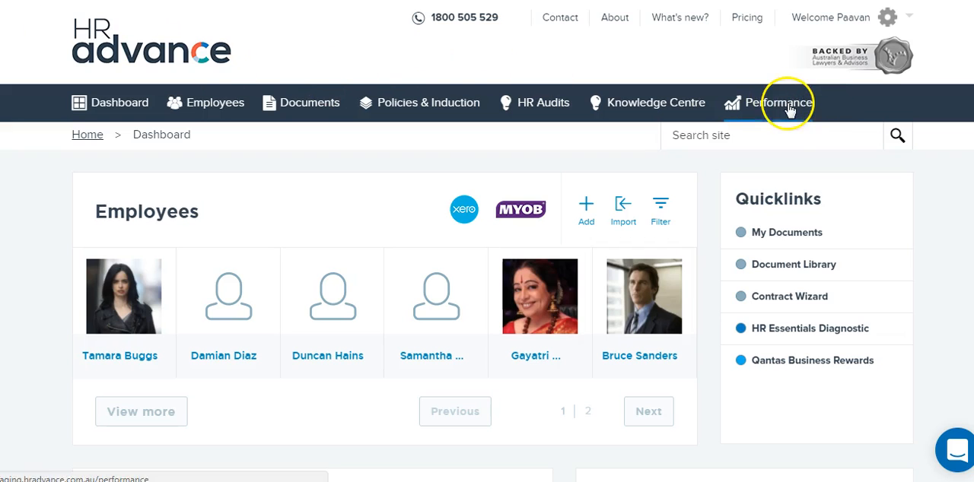
{"action": "left_click", "coordinate": [779, 104]}
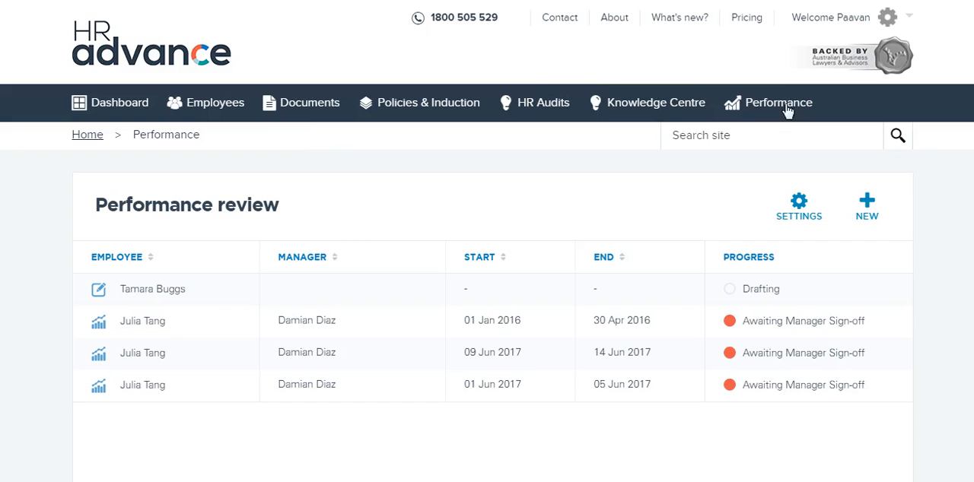
{"action": "mouse_move", "coordinate": [867, 210]}
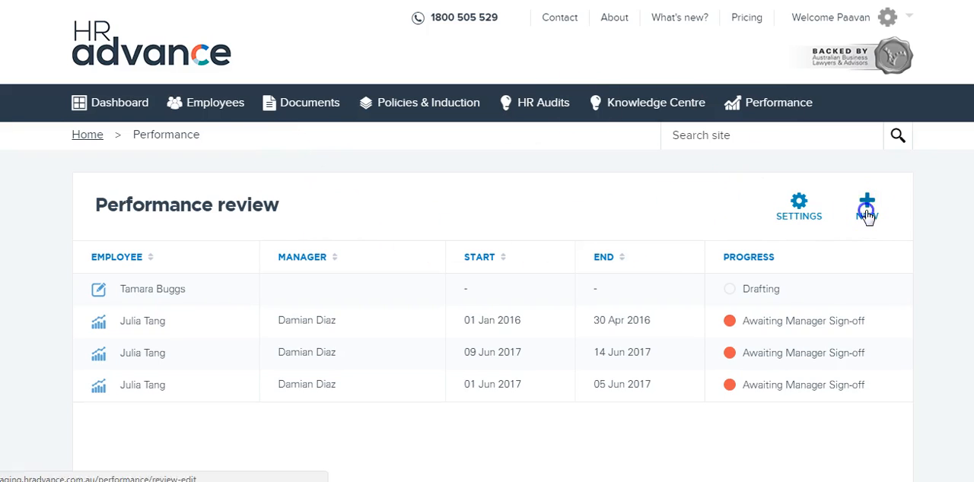
{"action": "left_click", "coordinate": [867, 205]}
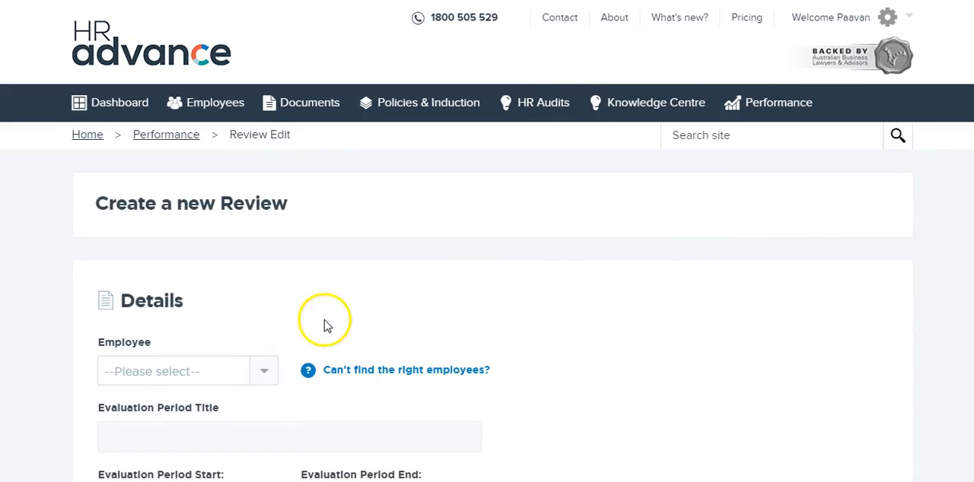
{"action": "scroll", "scroll_direction": "down", "scroll_amount": 3}
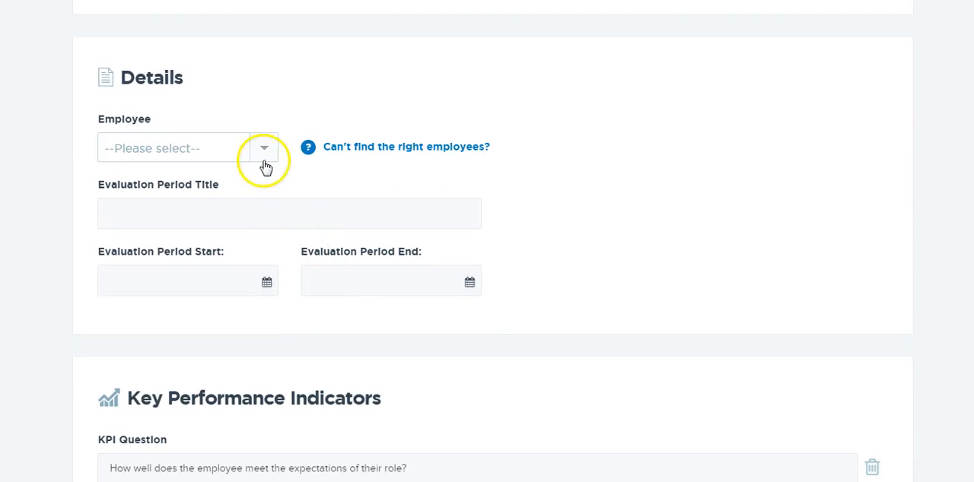
{"action": "left_click", "coordinate": [263, 148]}
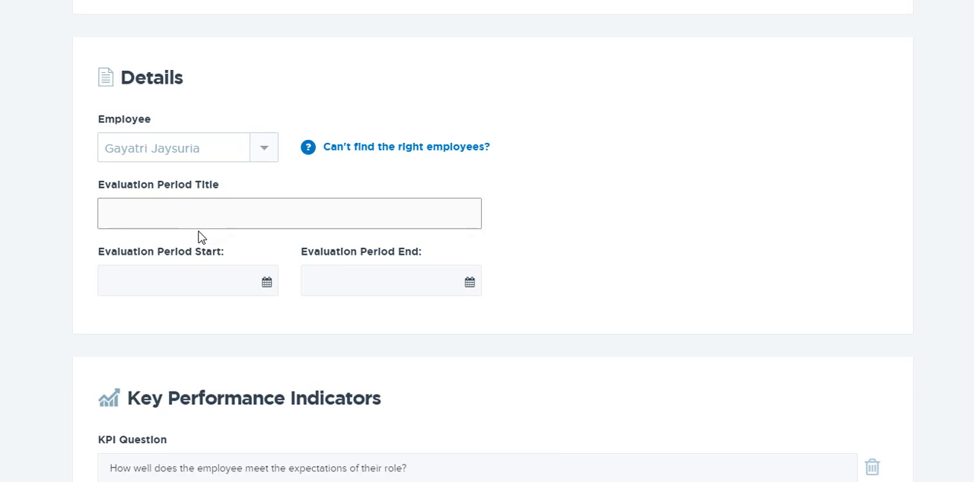
Enter '2017 Performance Review' as the evaluation period title.
{"action": "type", "text": "21"}
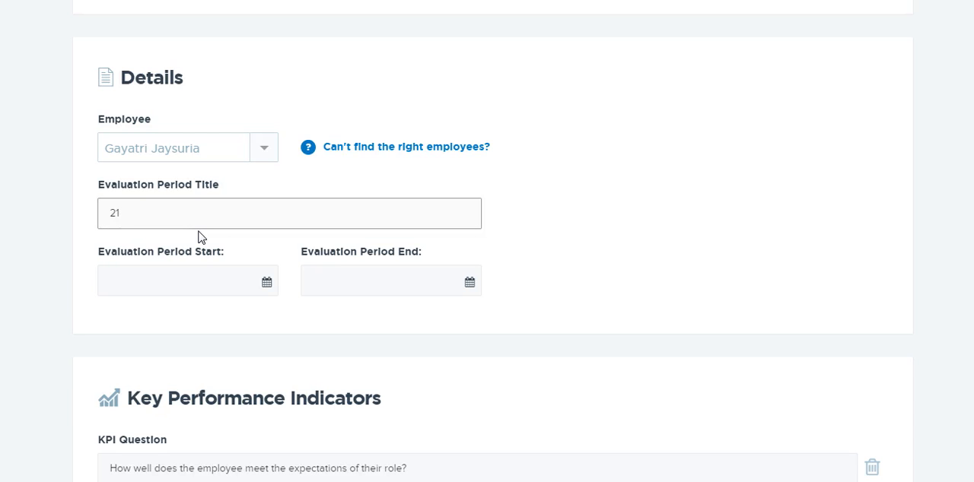
{"action": "type", "text": "017"}
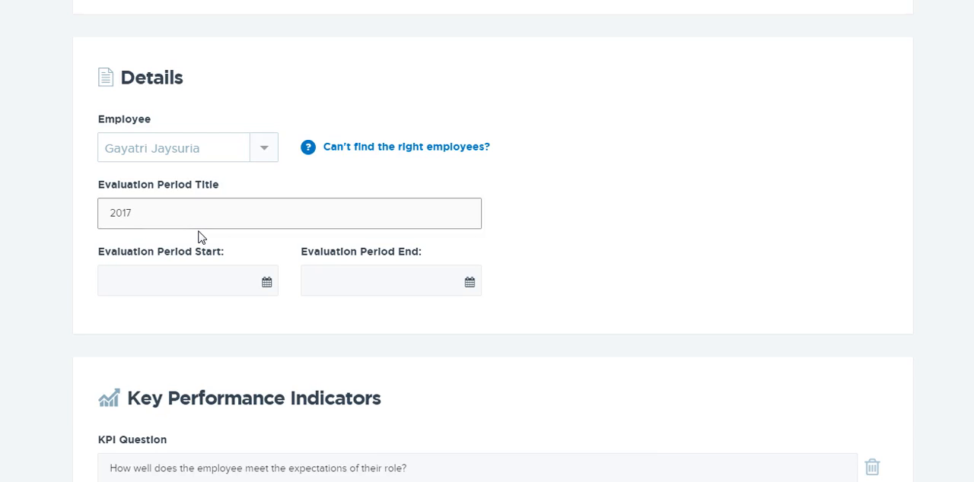
{"action": "left_click", "coordinate": [289, 213]}
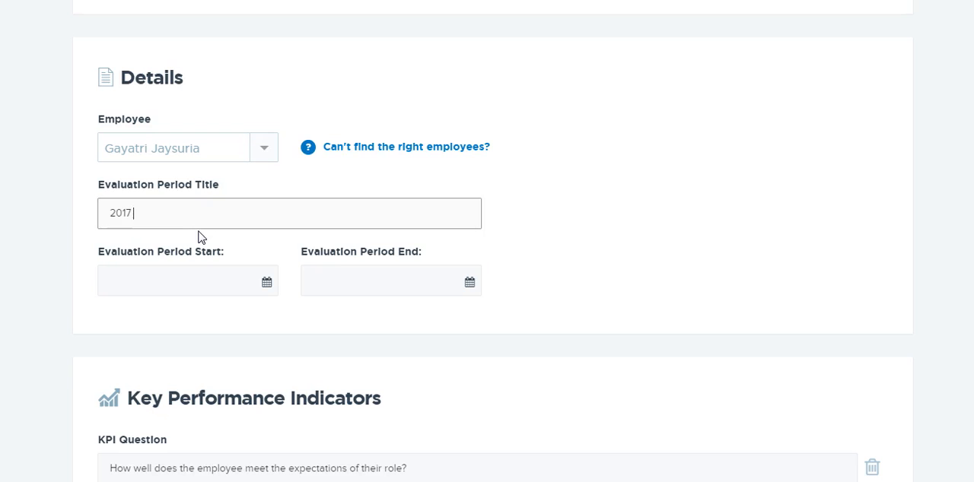
{"action": "type", "text": "Performan"}
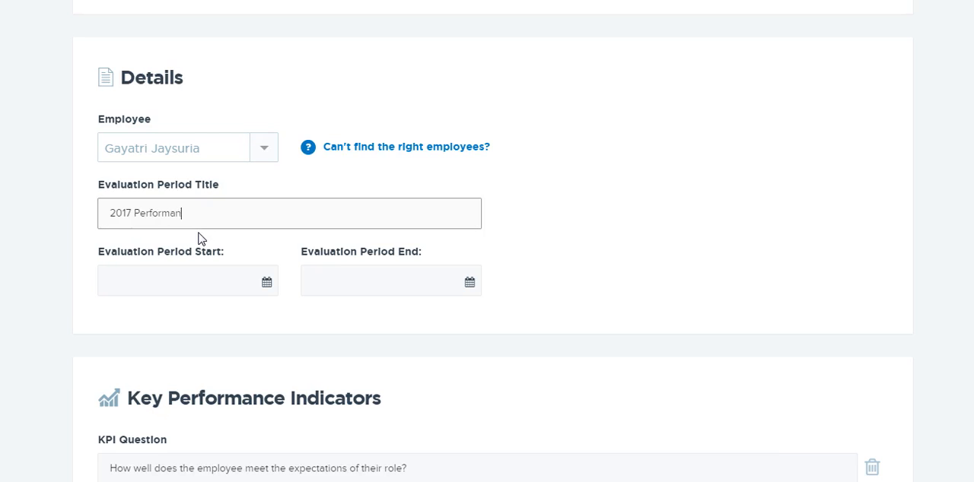
{"action": "type", "text": "ce Review"}
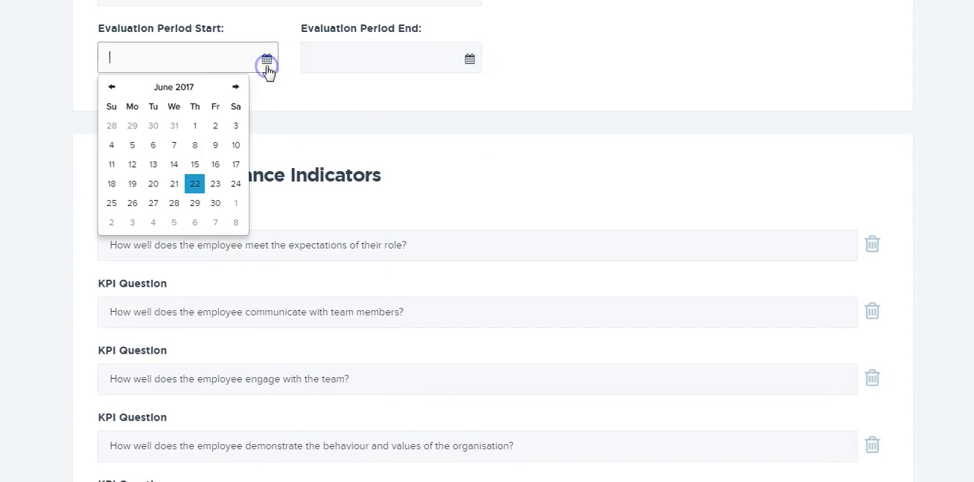
Set the evaluation period start to 1 May 2017 and end to 30 June 2017.
{"action": "left_click", "coordinate": [111, 85]}
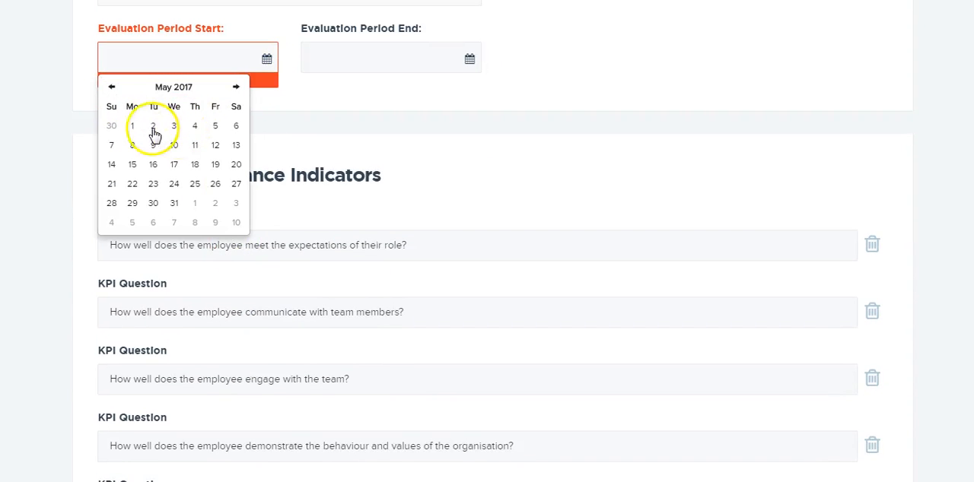
{"action": "left_click", "coordinate": [131, 124]}
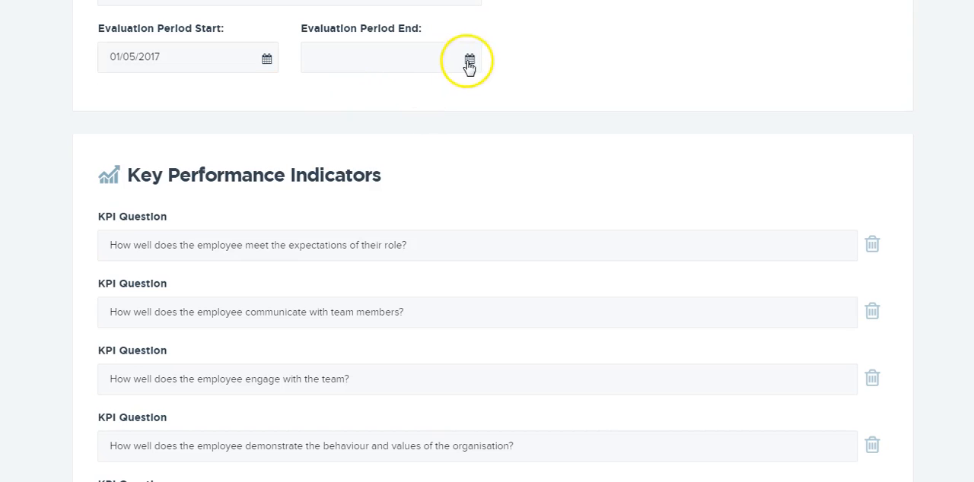
{"action": "left_click", "coordinate": [469, 57]}
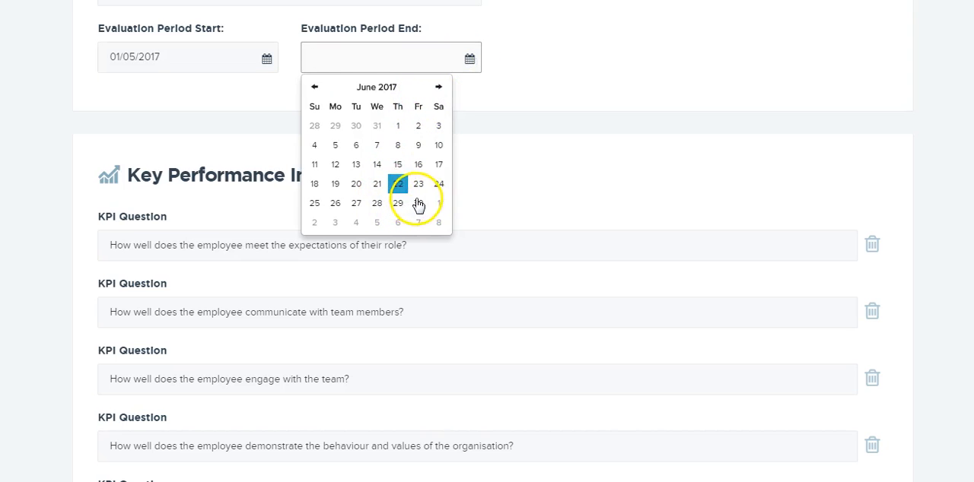
{"action": "left_click", "coordinate": [417, 204]}
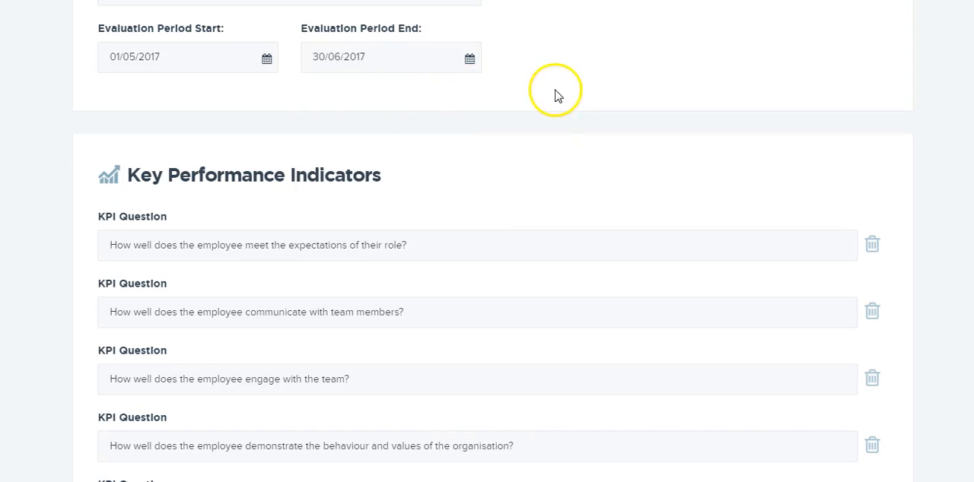
{"action": "scroll", "scroll_direction": "down", "scroll_amount": 3}
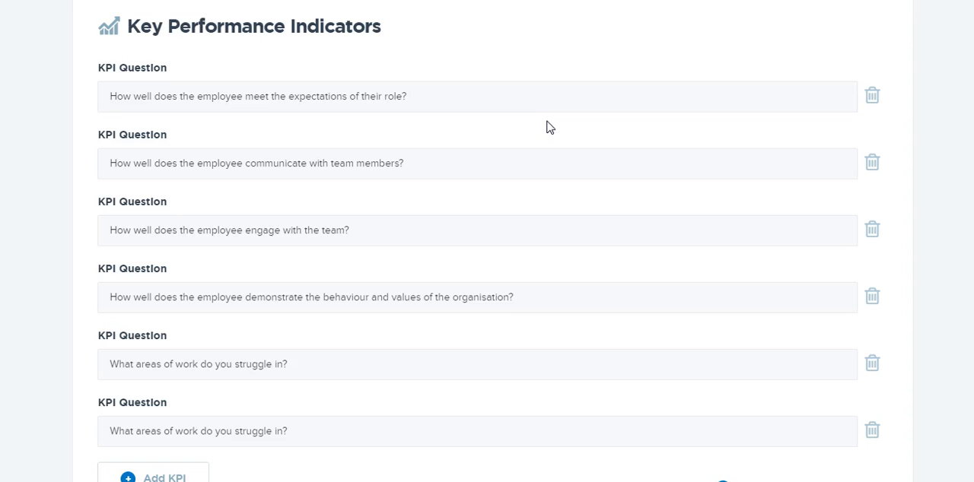
{"action": "scroll", "scroll_direction": "down", "scroll_amount": 3}
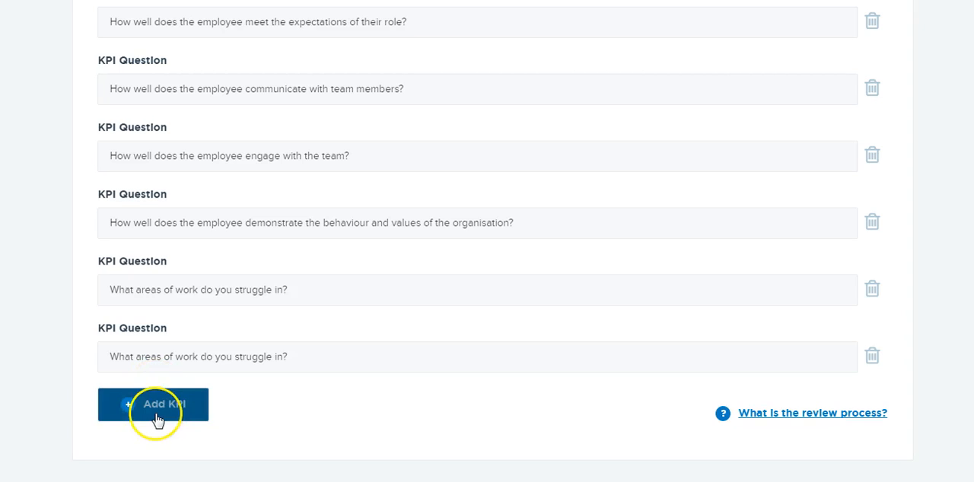
Add a new KPI question row to the review.
{"action": "left_click", "coordinate": [152, 404]}
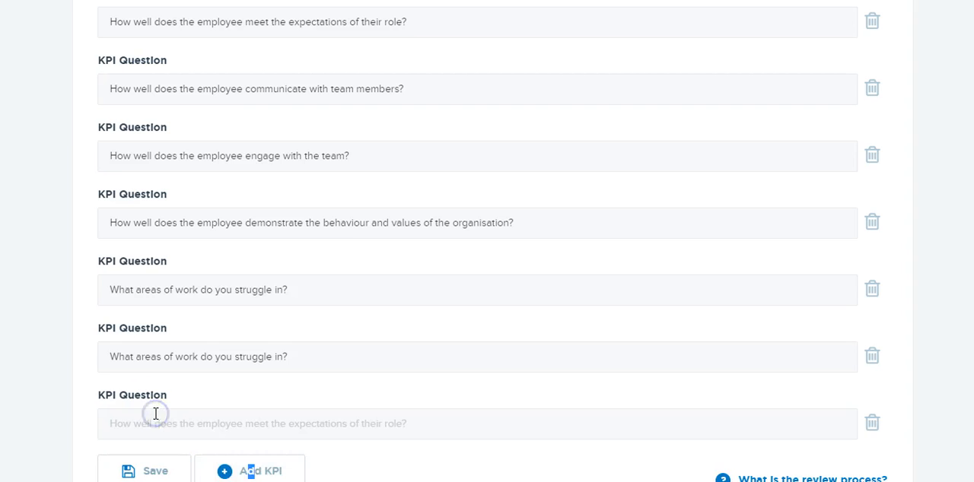
{"action": "scroll", "scroll_direction": "down", "scroll_amount": 3}
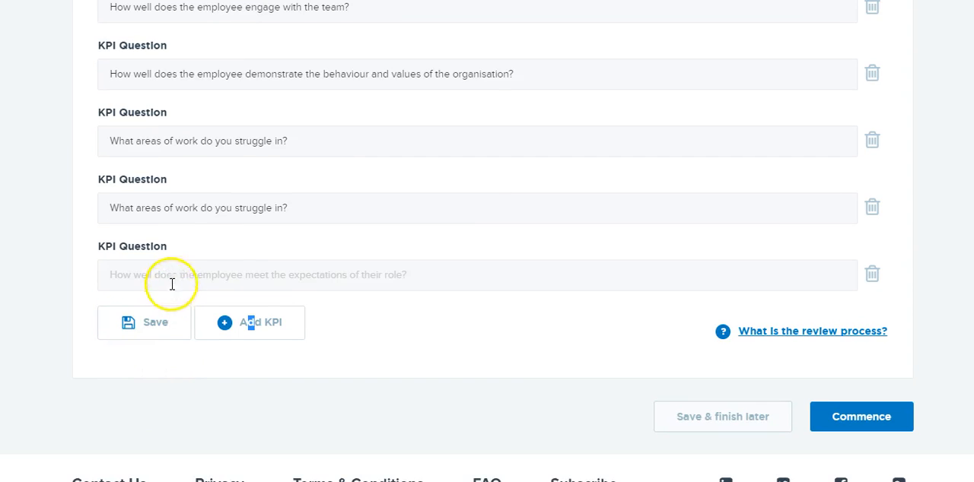
{"action": "left_click", "coordinate": [478, 274]}
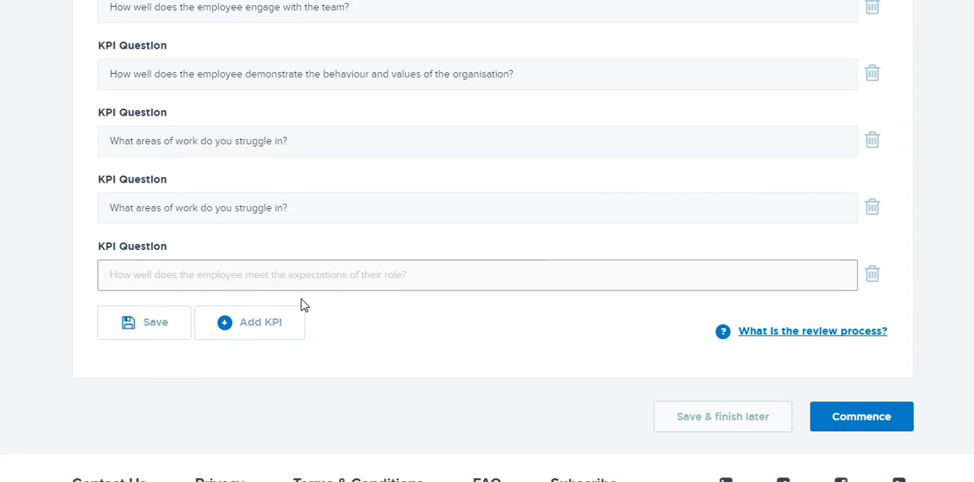
Word the KPI as 'What was one of the best moments in the last month?'.
{"action": "type", "text": "What was o"}
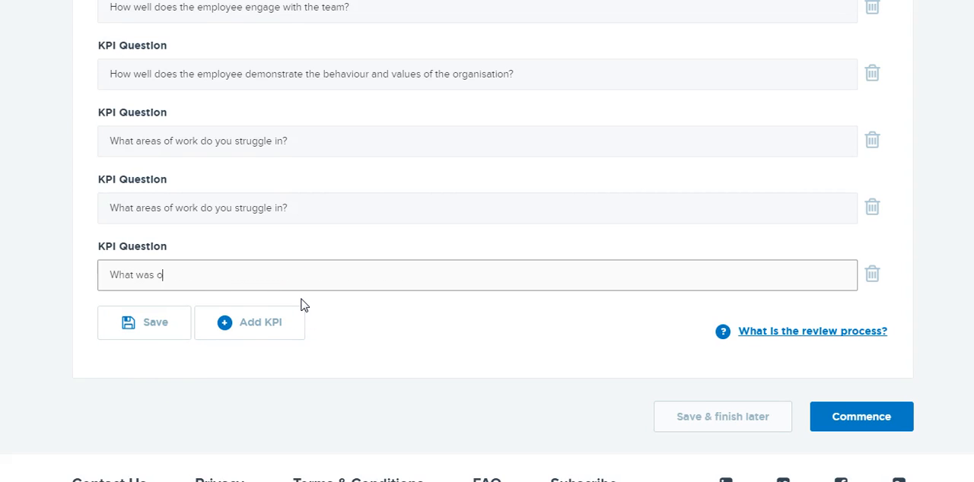
{"action": "type", "text": "ne of the best"}
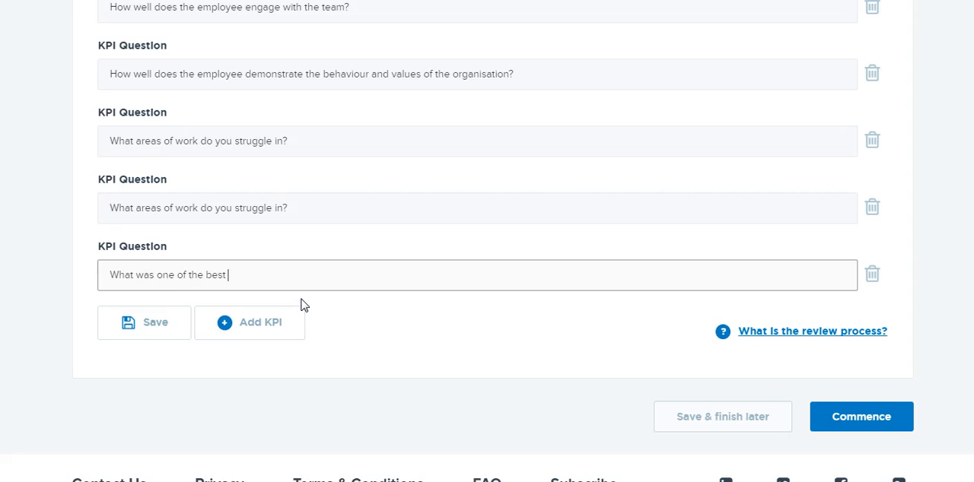
{"action": "type", "text": "moments"}
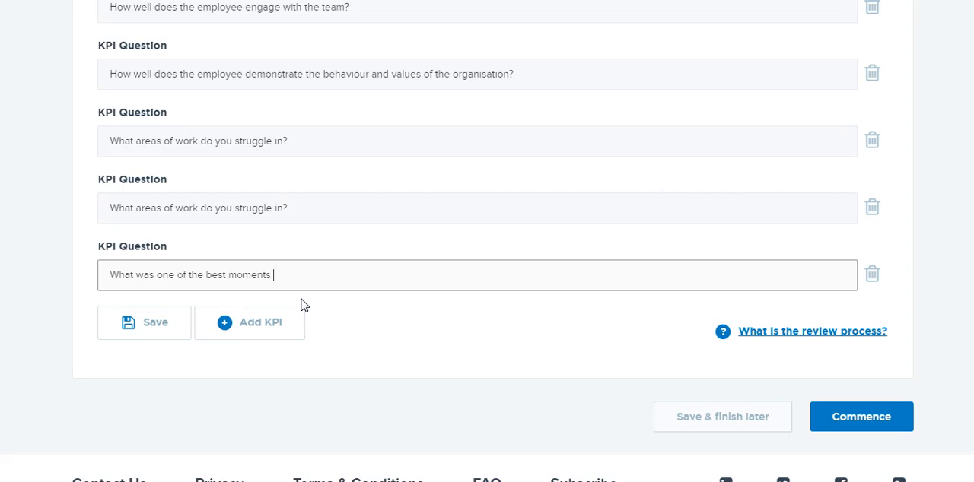
{"action": "type", "text": "in the la"}
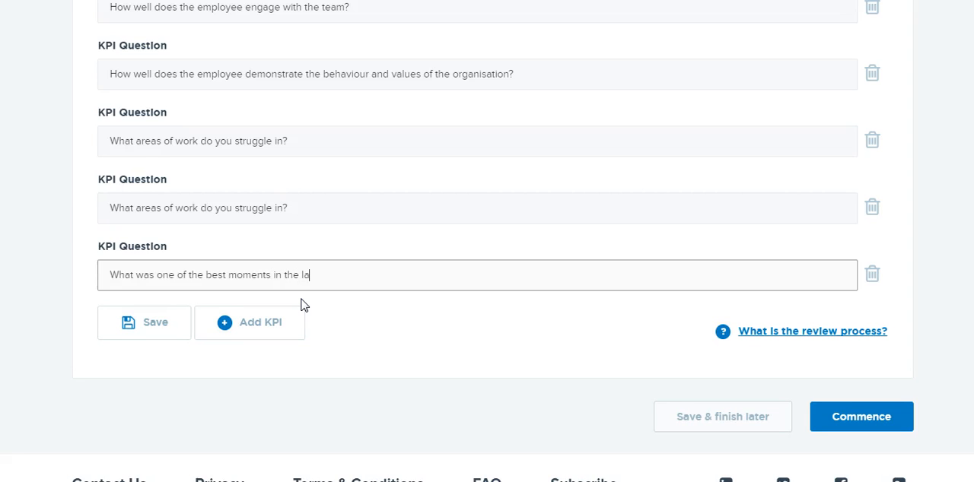
{"action": "type", "text": "st month?"}
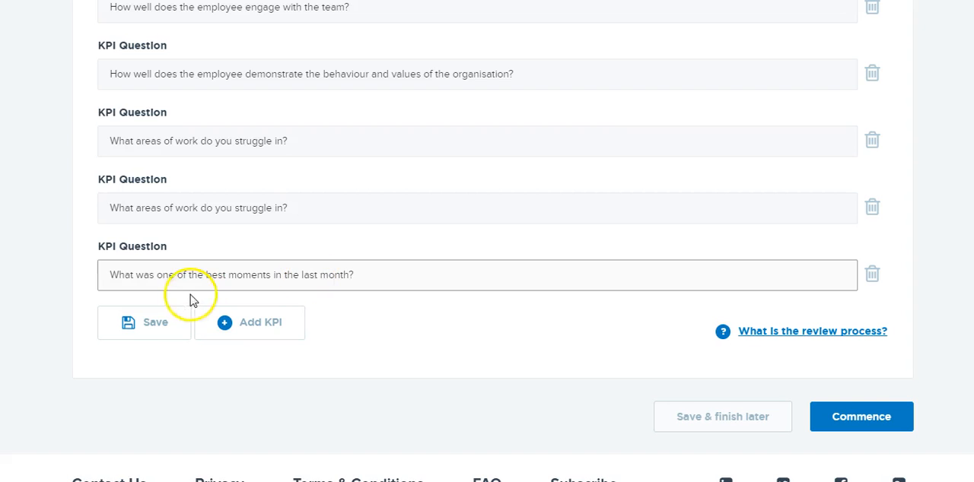
{"action": "left_click", "coordinate": [143, 323]}
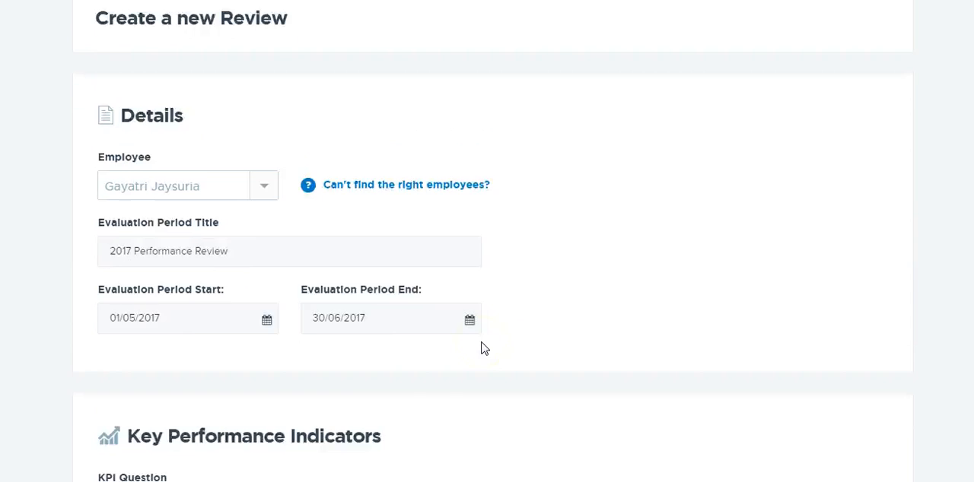
Scroll down the review form toward the Commence button.
{"action": "scroll", "scroll_direction": "down", "scroll_amount": 3}
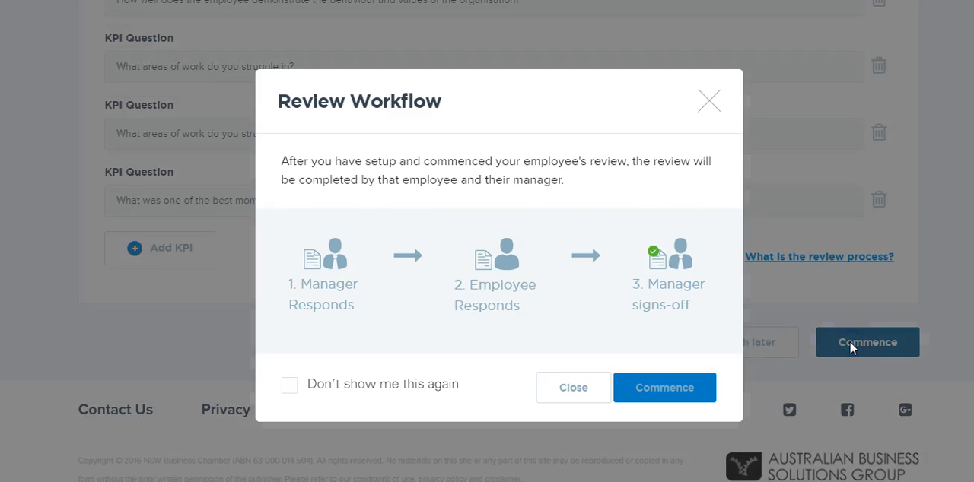
{"action": "mouse_move", "coordinate": [778, 352]}
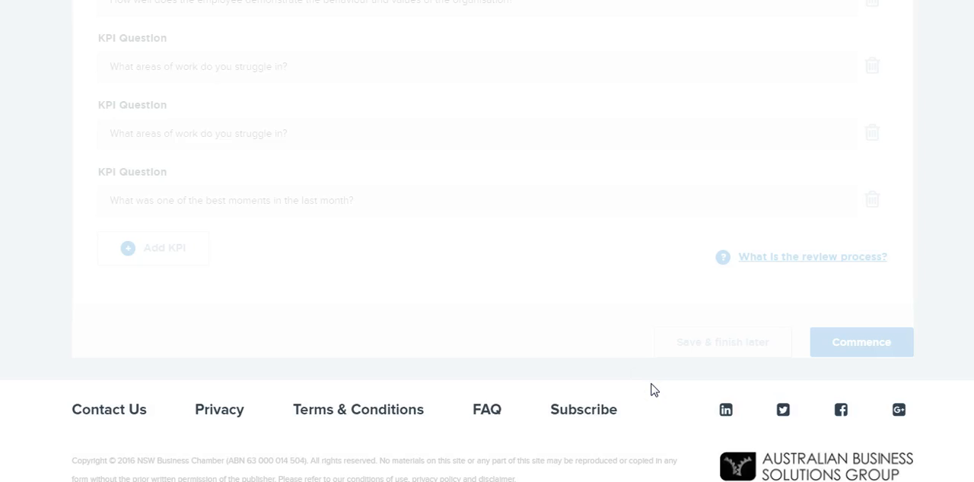
Commence the review from the workflow dialog so it saves successfully.
{"action": "left_click", "coordinate": [721, 341]}
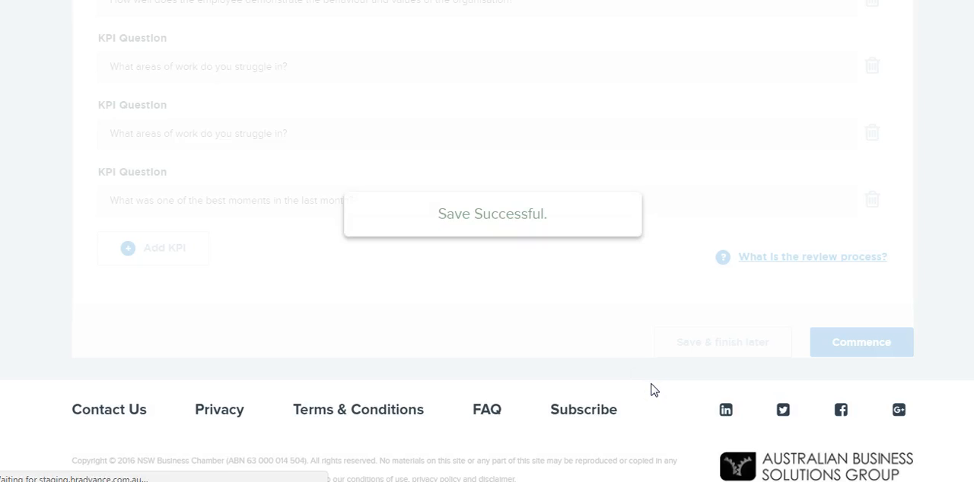